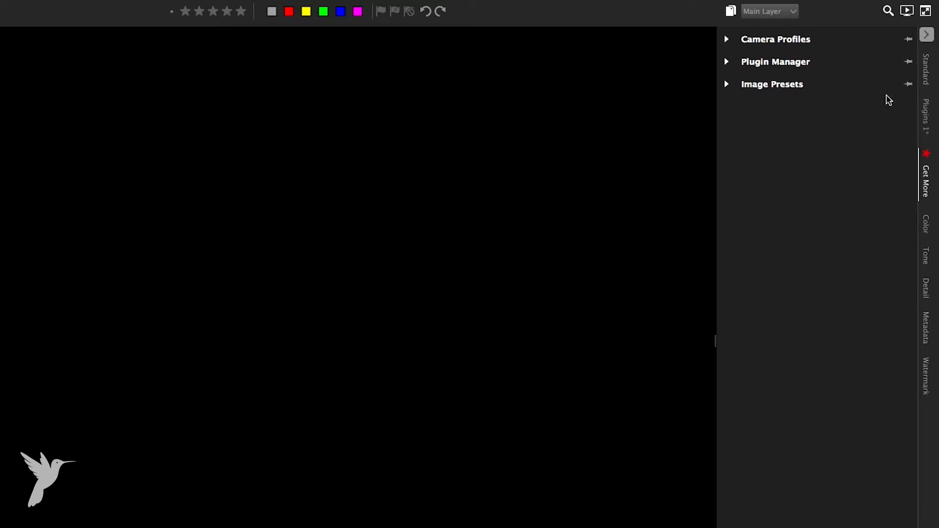
mouse_move(738, 51)
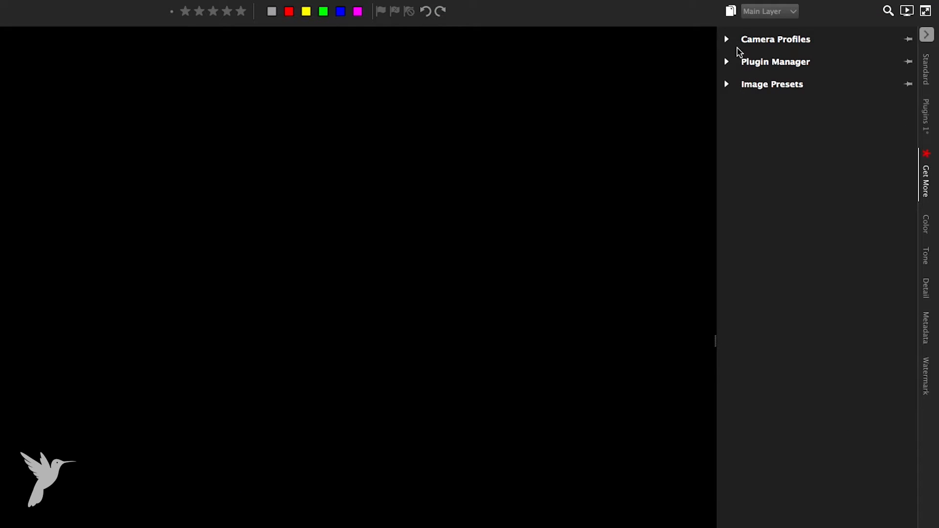
Step: Show the File System directory tree with captivate_mbp15 > Desktop expanded
click(726, 40)
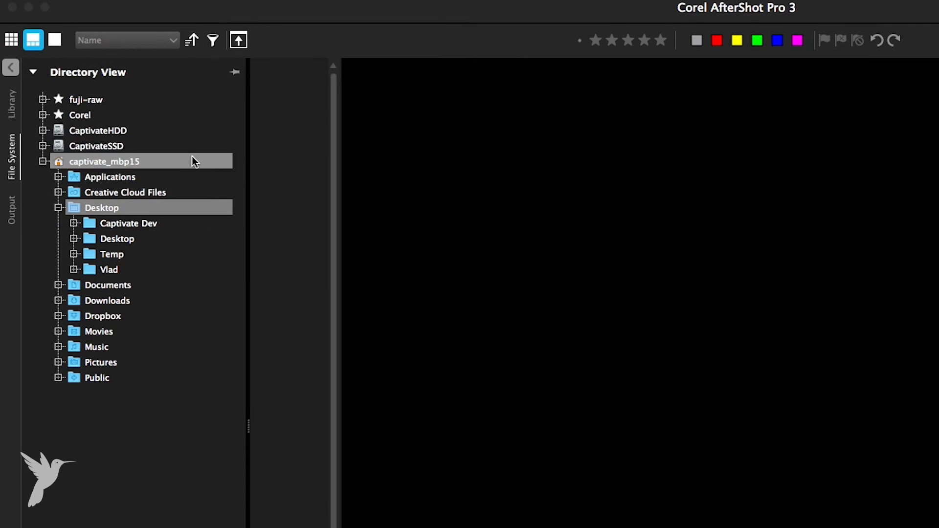
Step: Expand Get More's Camera Profiles list to show the Panasonic DMC-G7, Fujifilm X-PRO2 and Sony DSC-RX1RM2 profiles
click(70, 223)
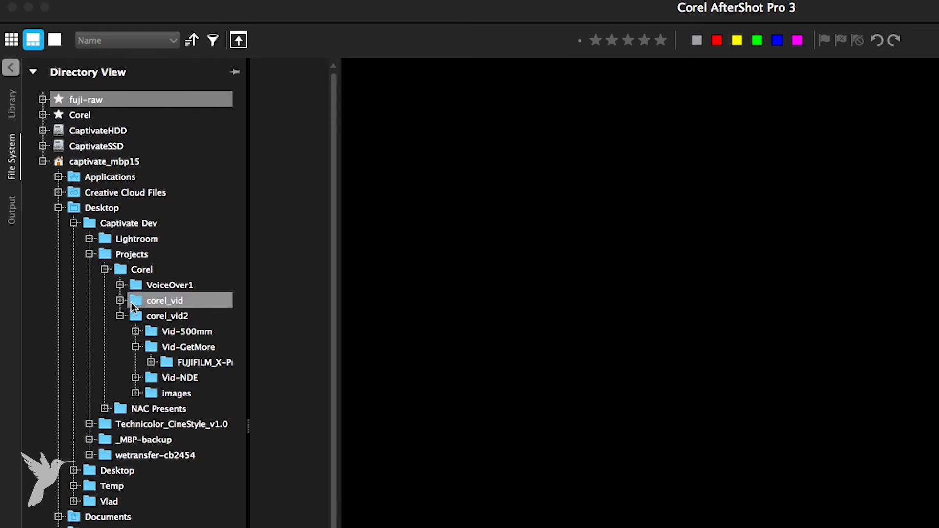
click(180, 377)
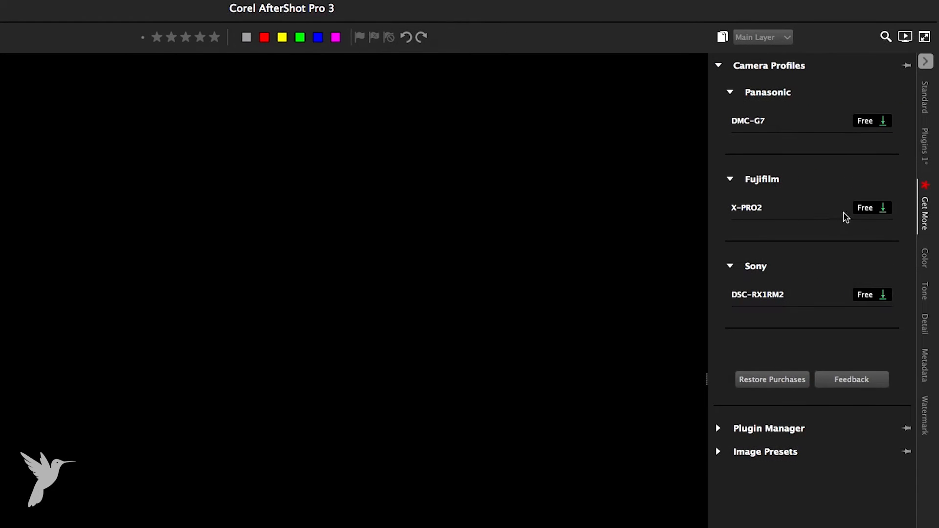
Step: Install the free Fujifilm X-PRO2 camera profile and choose Restart Later
click(872, 208)
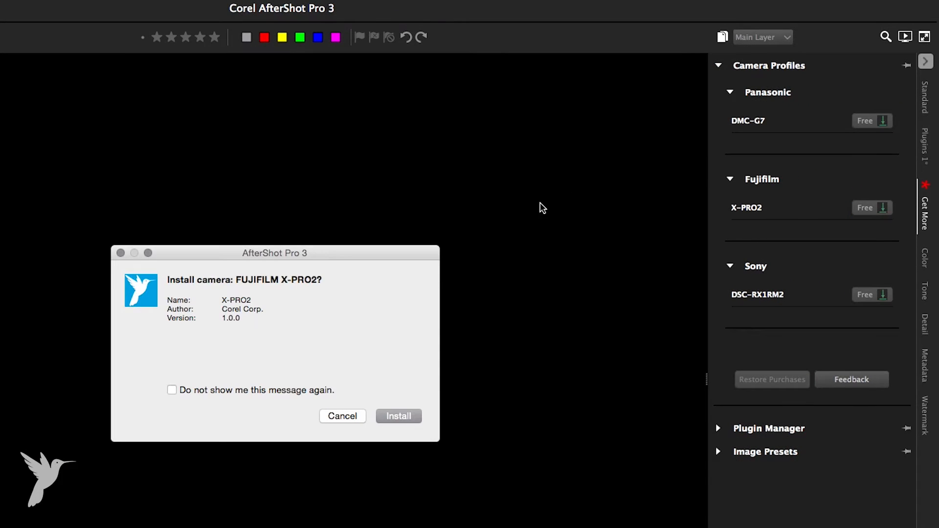
click(398, 416)
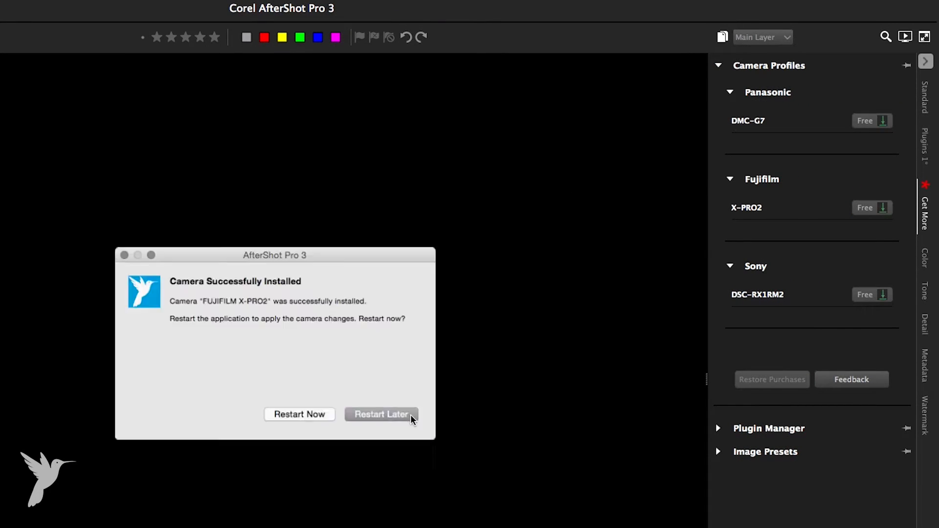
click(299, 414)
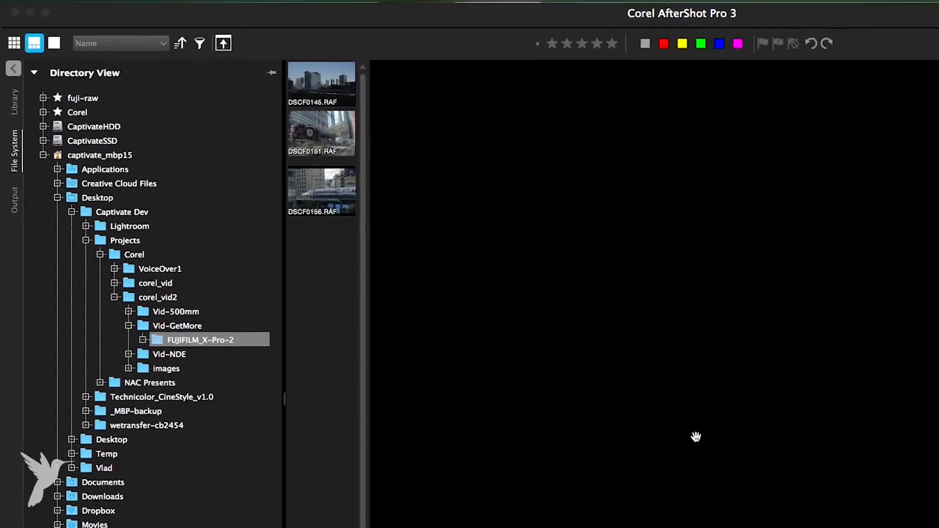
Step: Select the DSCF0146.RAF photo and expand Get More's Image Presets list
click(322, 81)
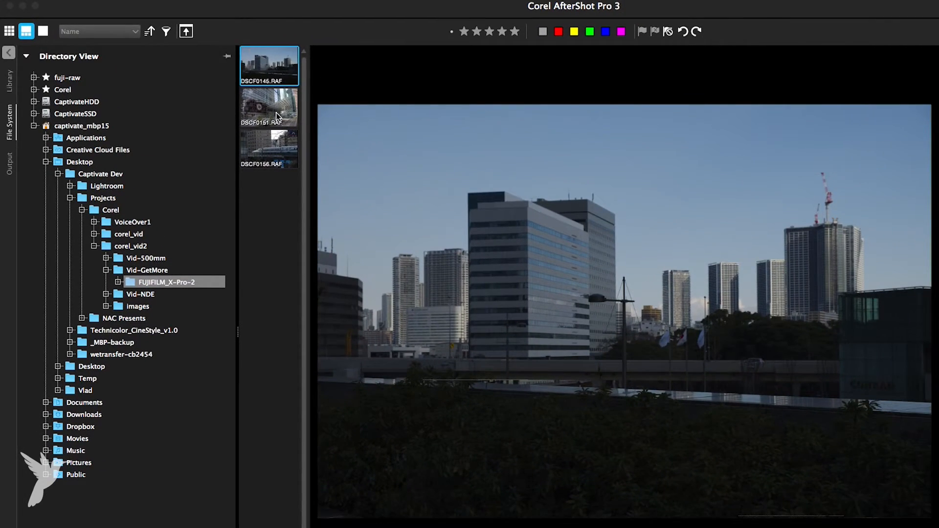
click(269, 147)
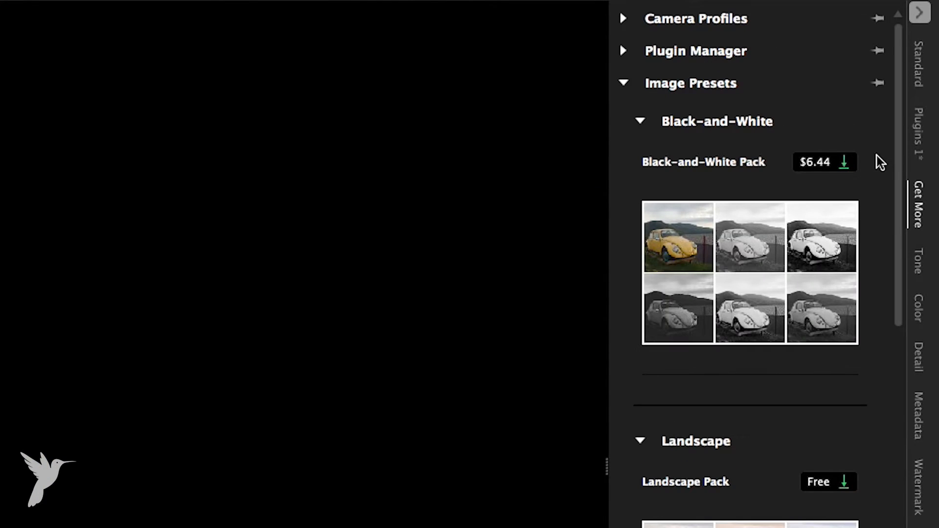
Step: Scroll the Image Presets list to the free Landscape Pack and install it
scroll(down, 3)
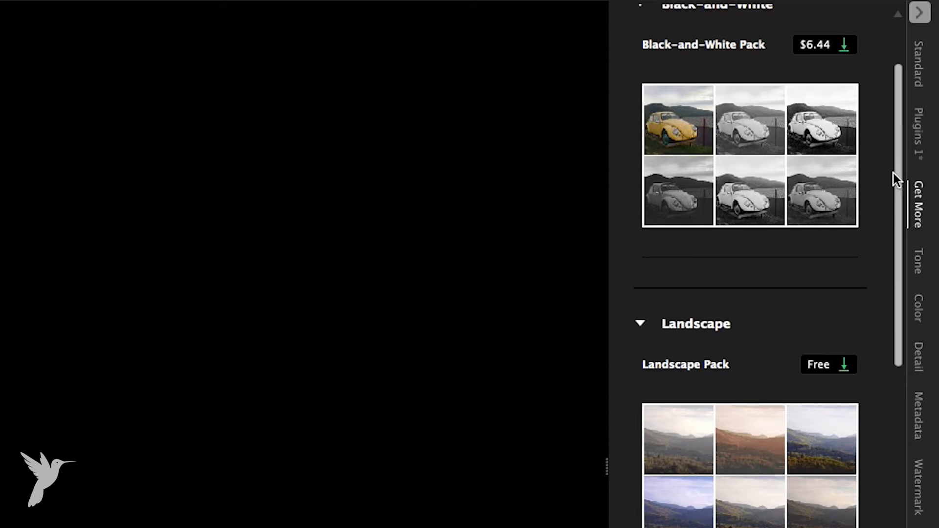
scroll(down, 3)
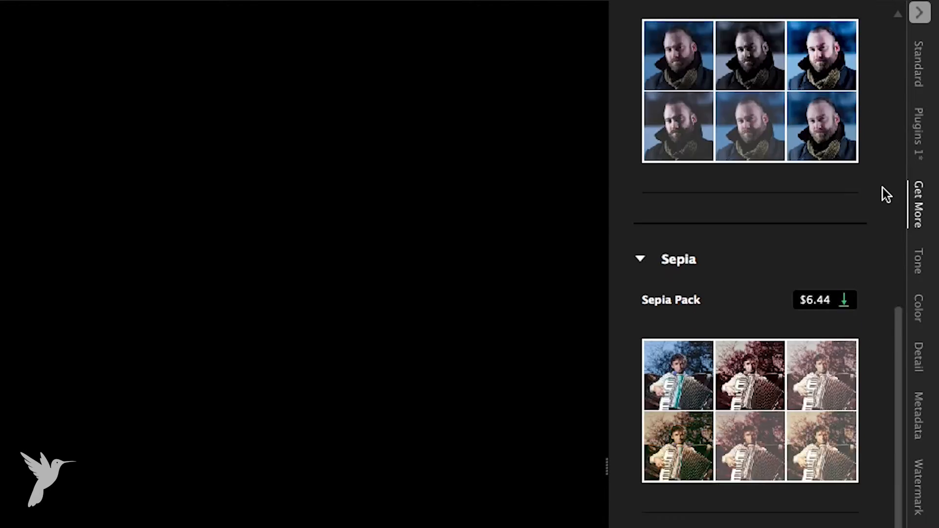
scroll(down, 3)
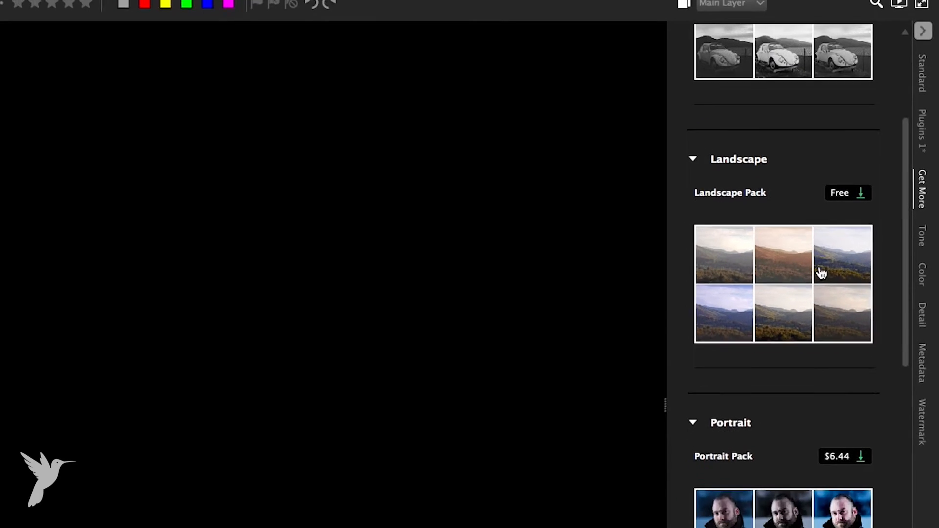
scroll(down, 3)
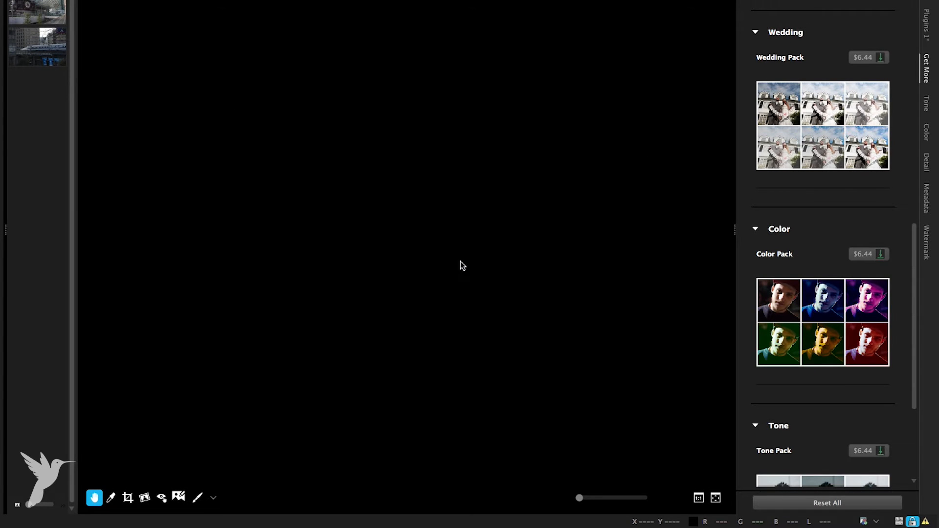
scroll(down, 3)
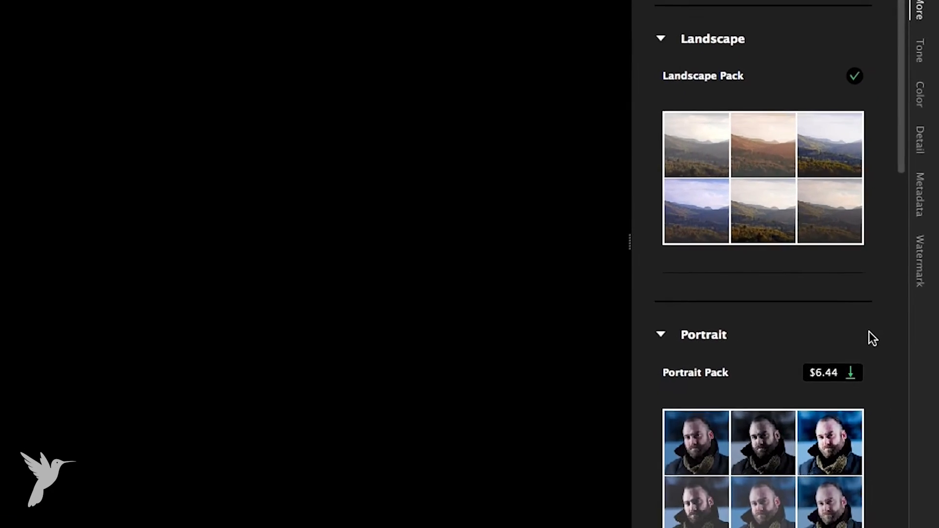
scroll(up, 3)
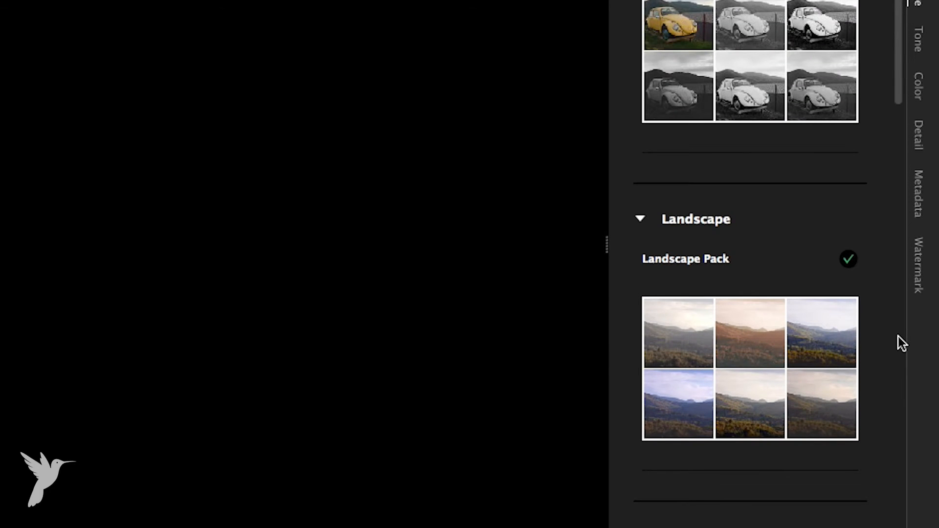
scroll(down, 3)
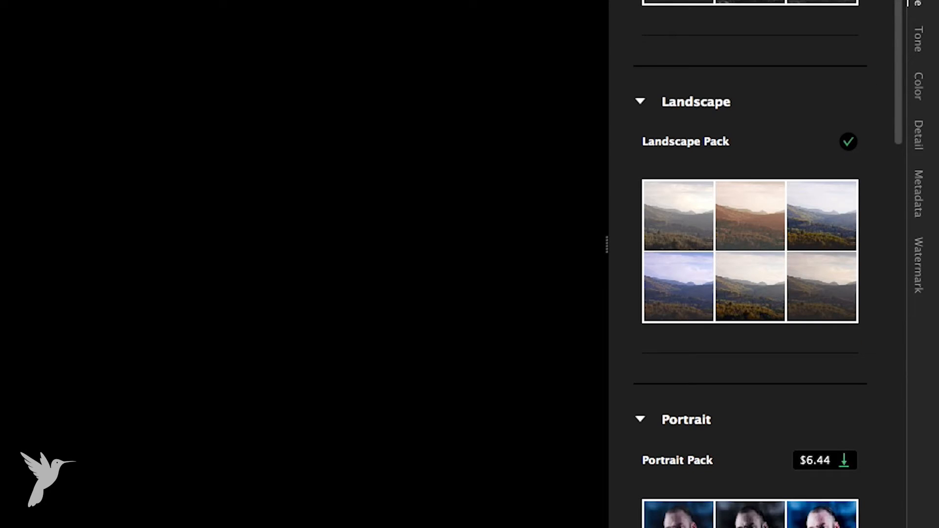
scroll(down, 3)
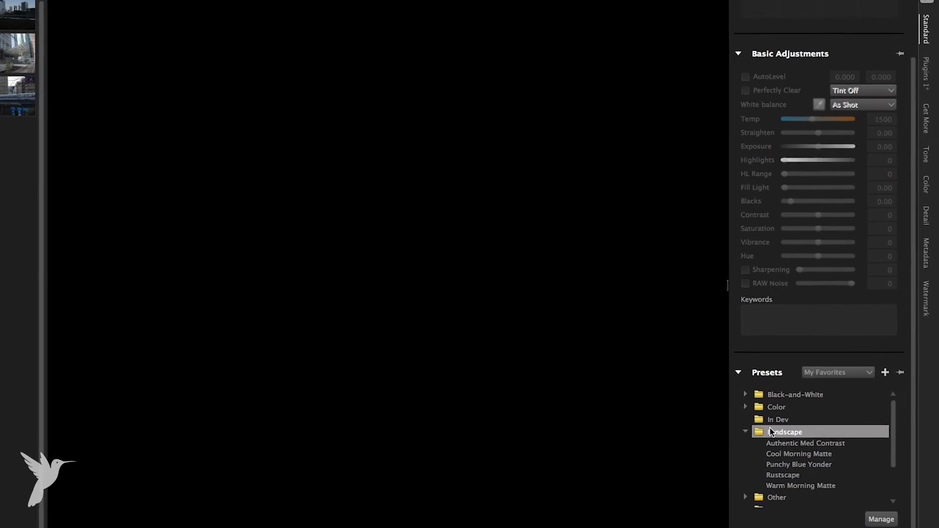
Step: Try Authentic Med Contrast, Cool Morning Matte and Punchy Blue Yonder on the clock photo
click(804, 461)
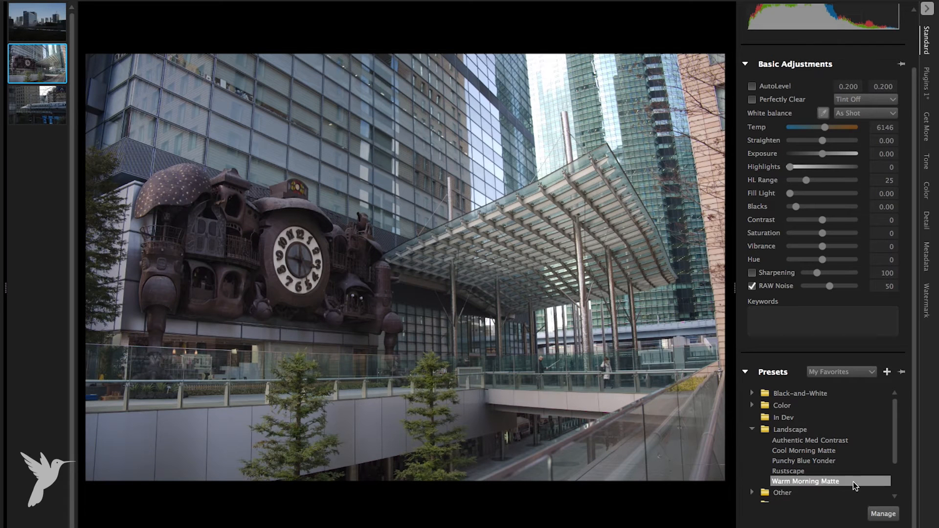
click(810, 440)
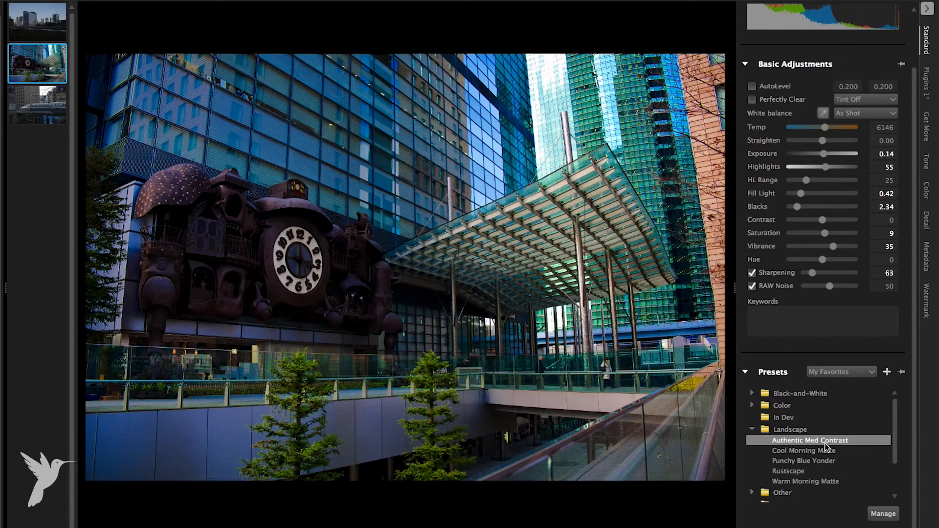
click(804, 451)
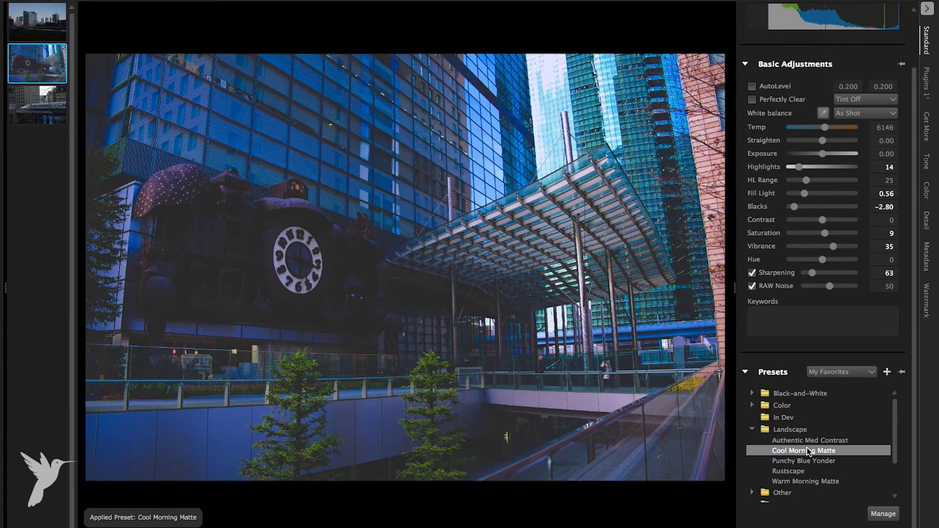
click(805, 461)
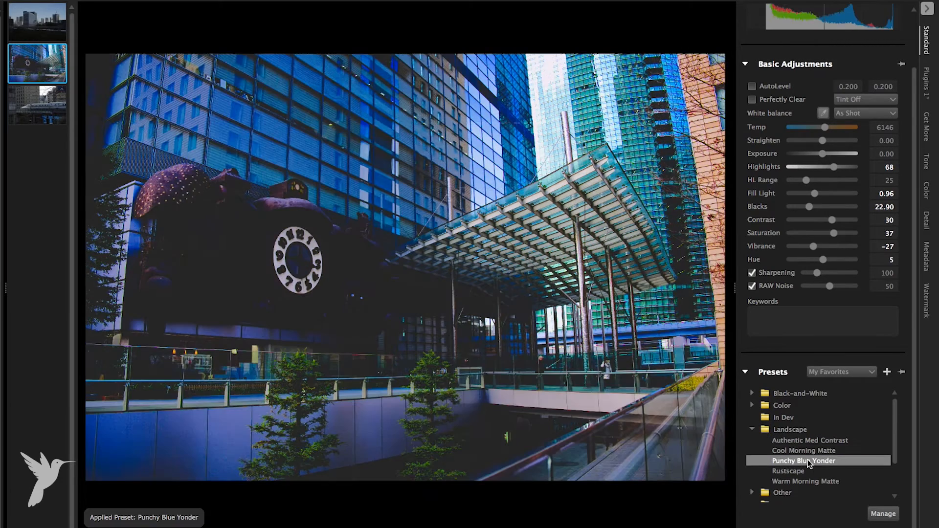
Step: Apply Warm Morning Matte and Authentic Med Contrast to the train photo, then Punchy Blue Yonder to the skyline
click(37, 105)
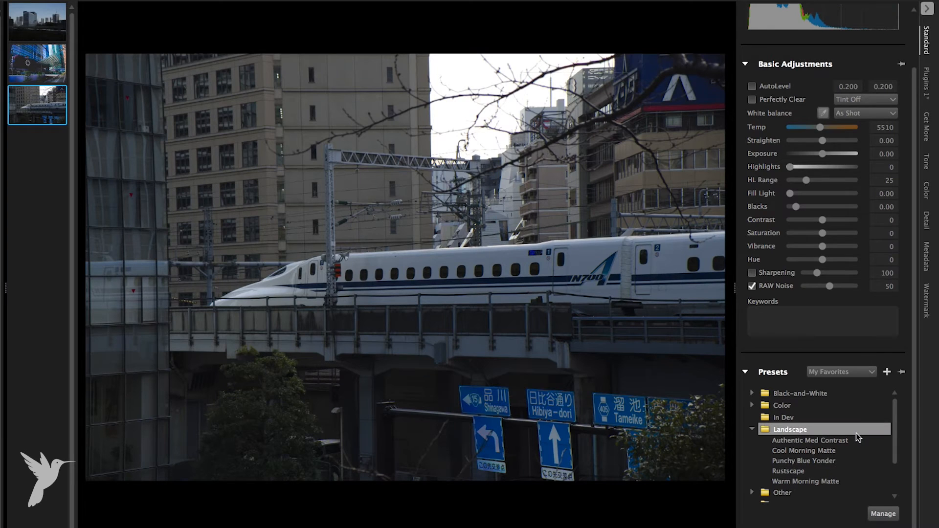
click(806, 480)
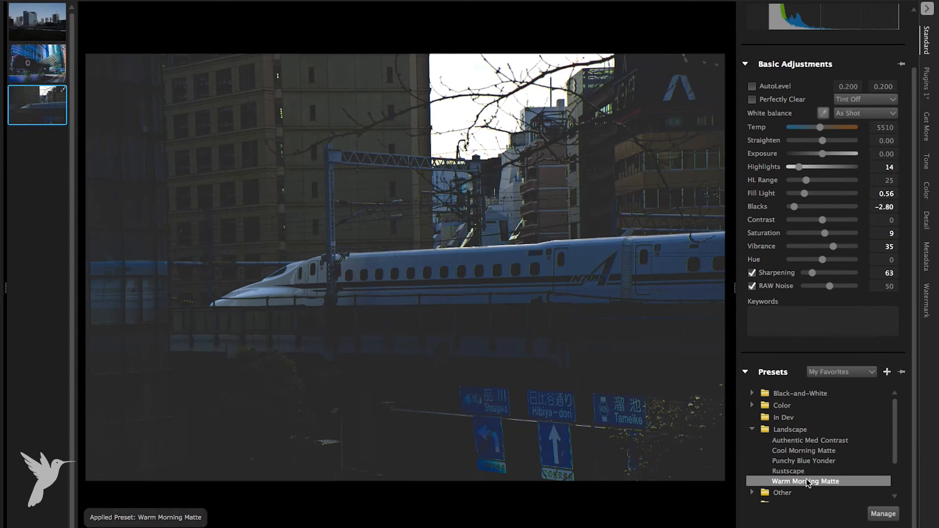
click(811, 440)
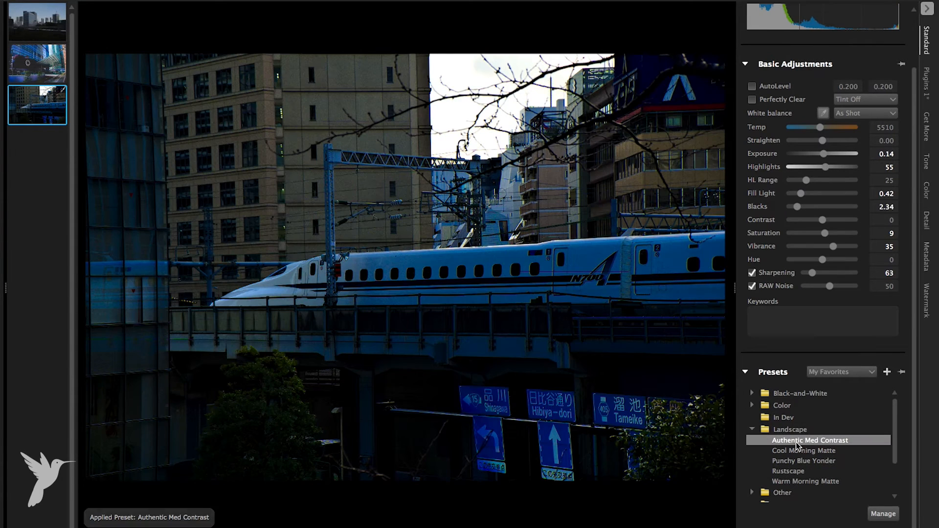
click(37, 22)
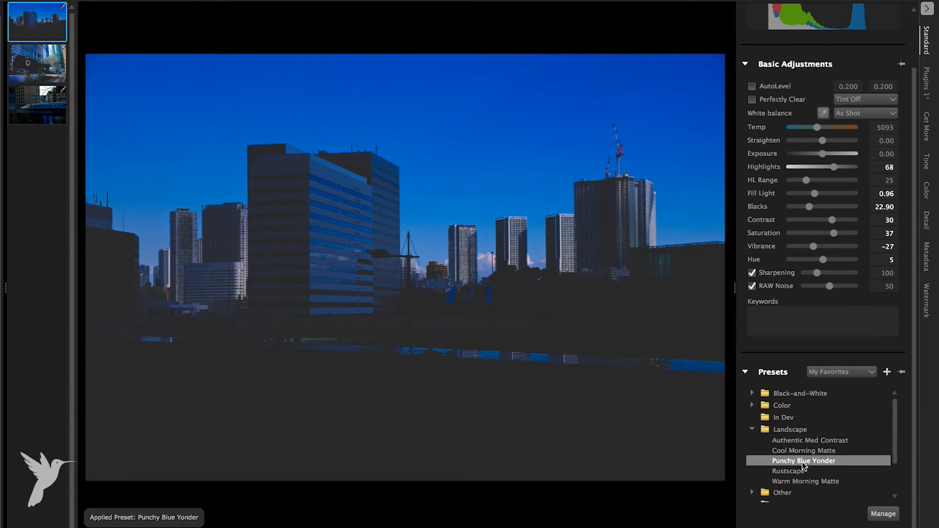
click(788, 471)
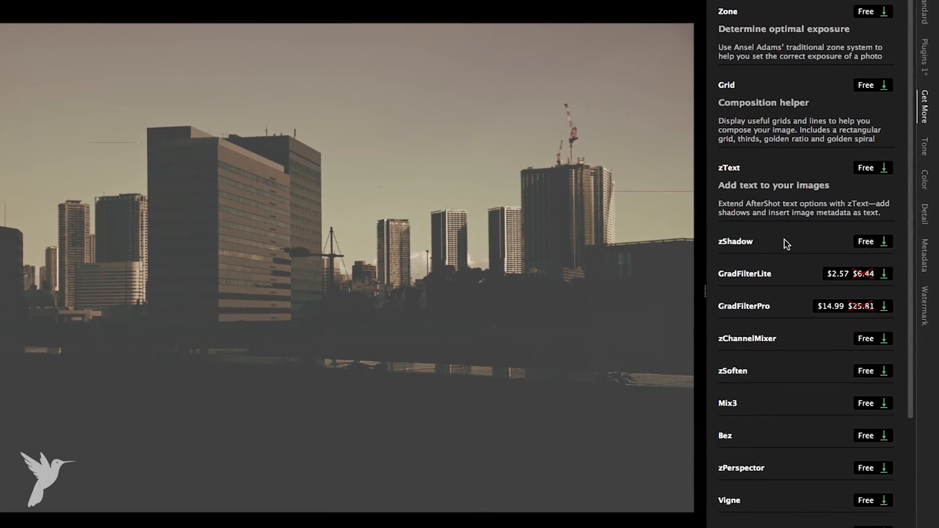
Step: Scroll the Plugin Manager list to zFrame and start its free download
scroll(down, 3)
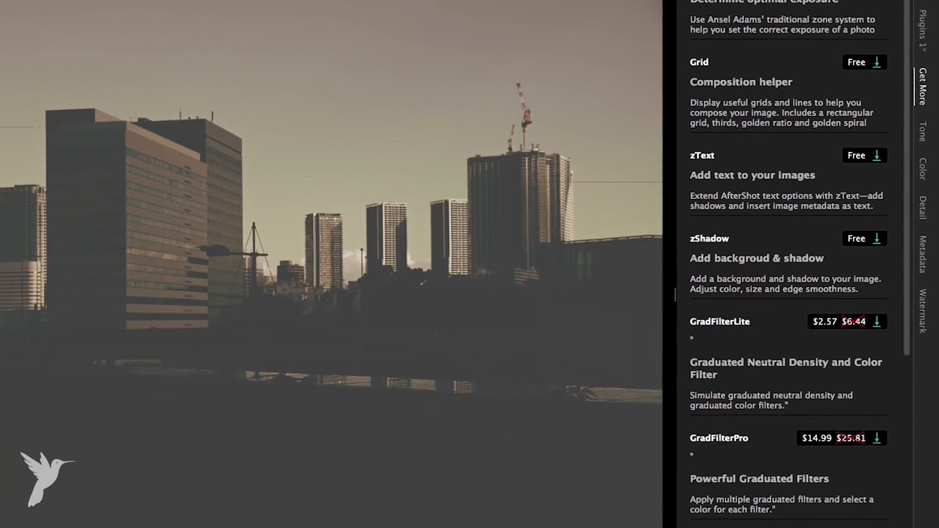
scroll(down, 3)
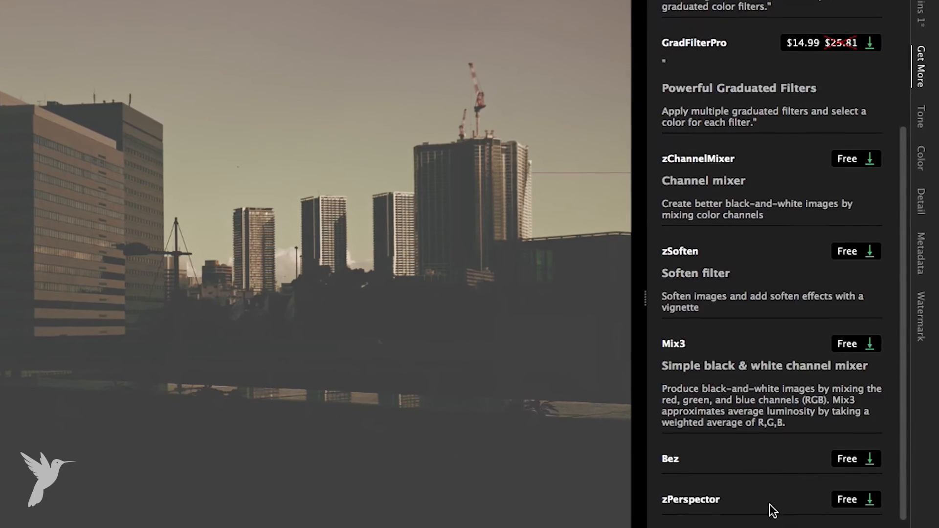
scroll(down, 3)
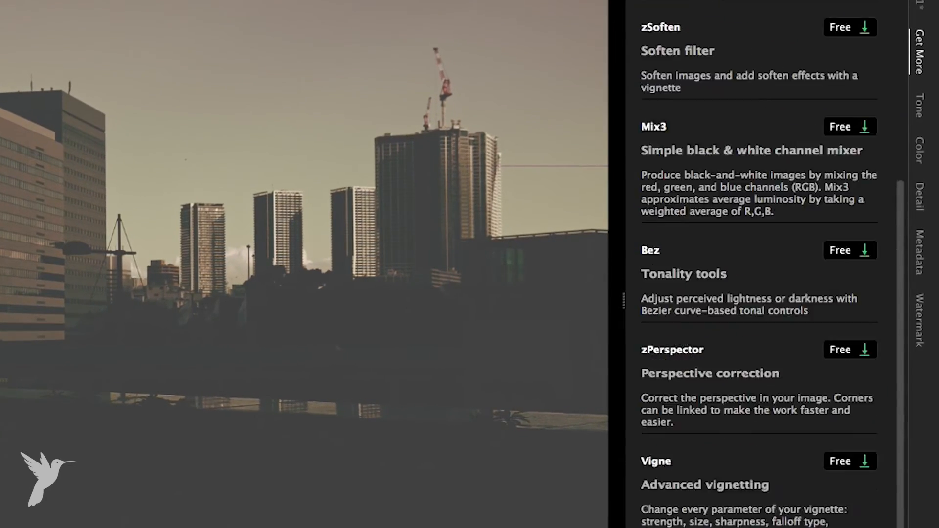
scroll(down, 3)
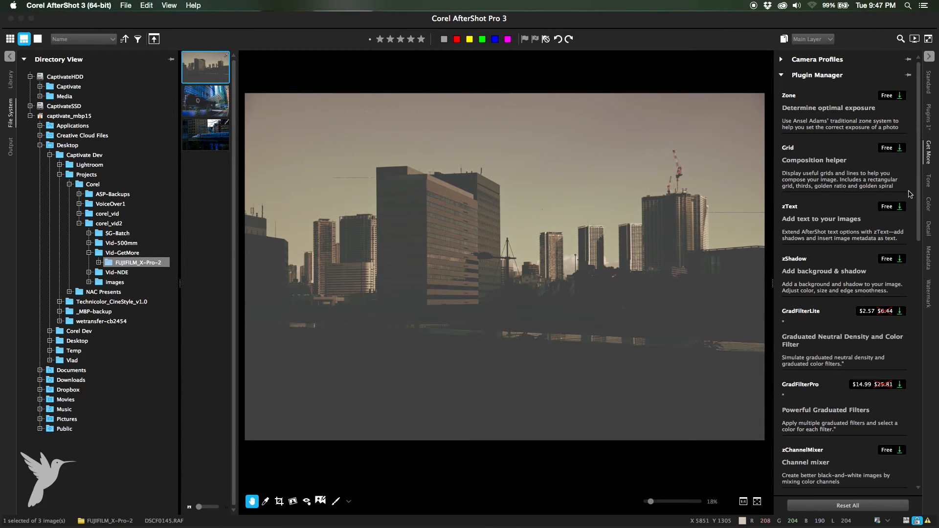
scroll(down, 3)
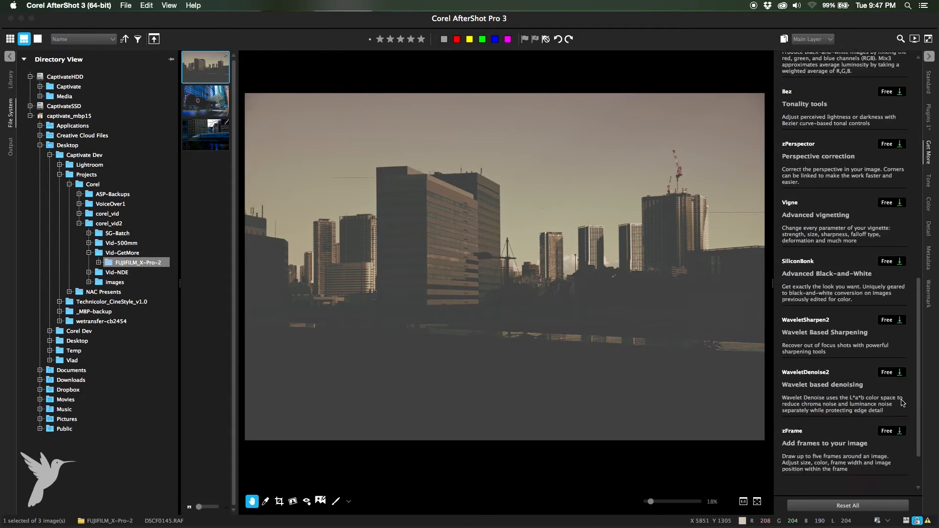
click(891, 431)
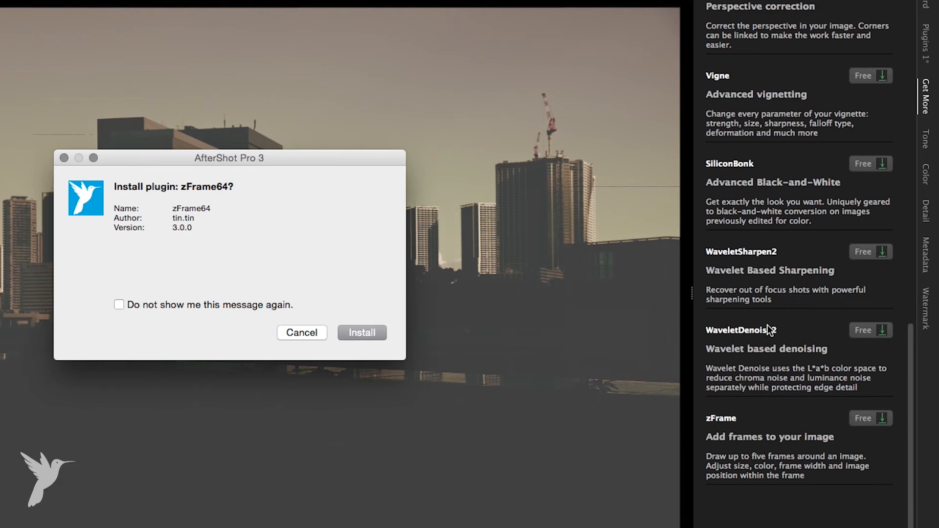
Step: Confirm the zFrame64 plugin install and postpone the restart
click(362, 332)
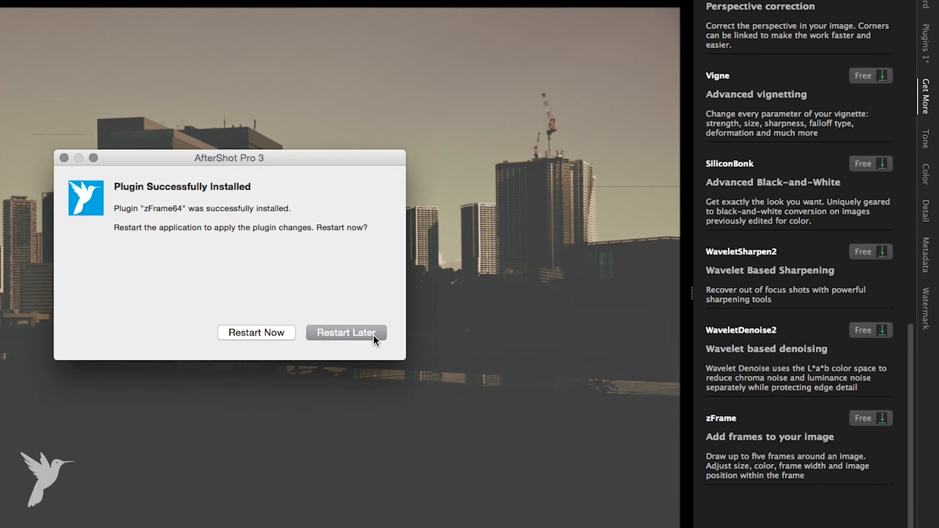
click(345, 333)
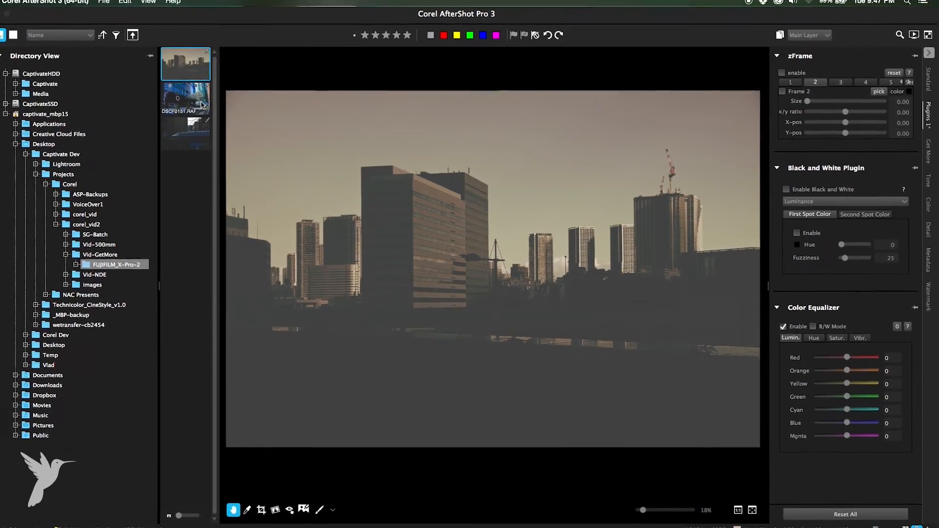
Step: Enable zFrame on the clock-building photo with a teal frame colour, size 5.92
click(186, 102)
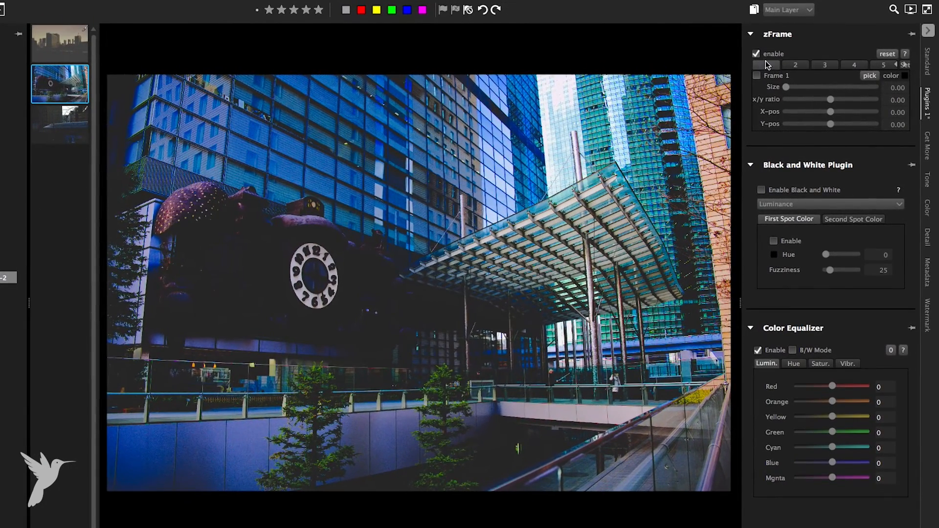
click(796, 65)
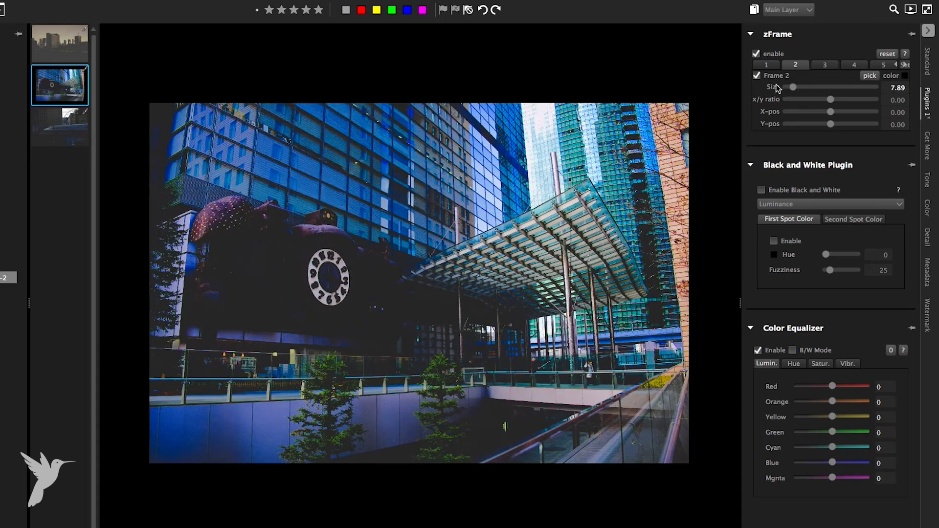
click(905, 75)
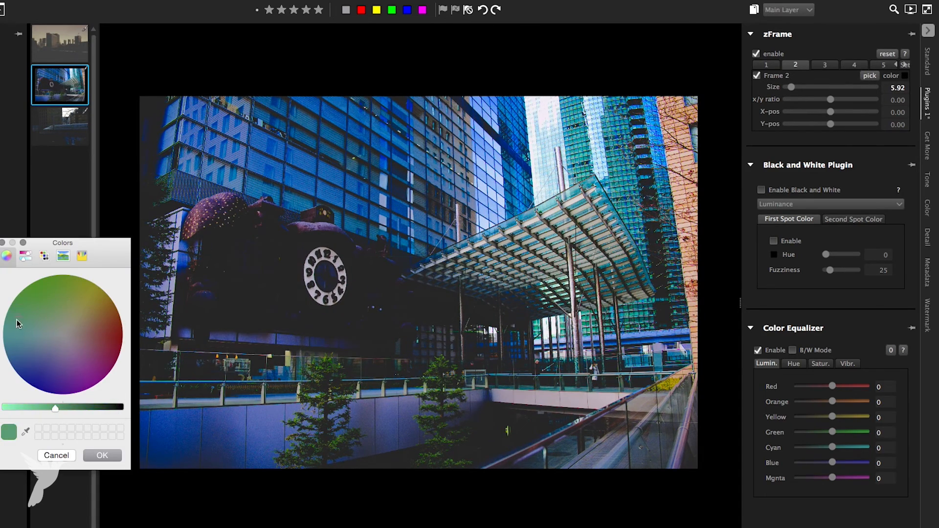
click(102, 455)
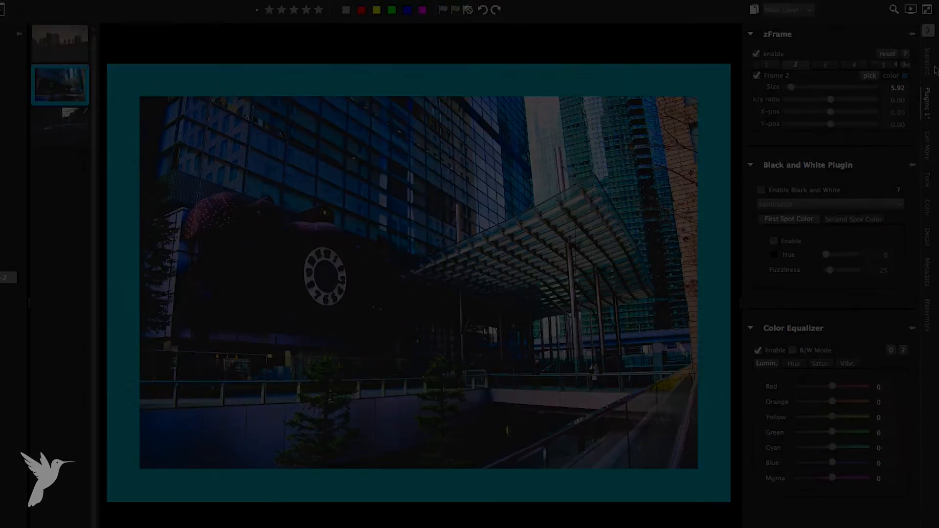